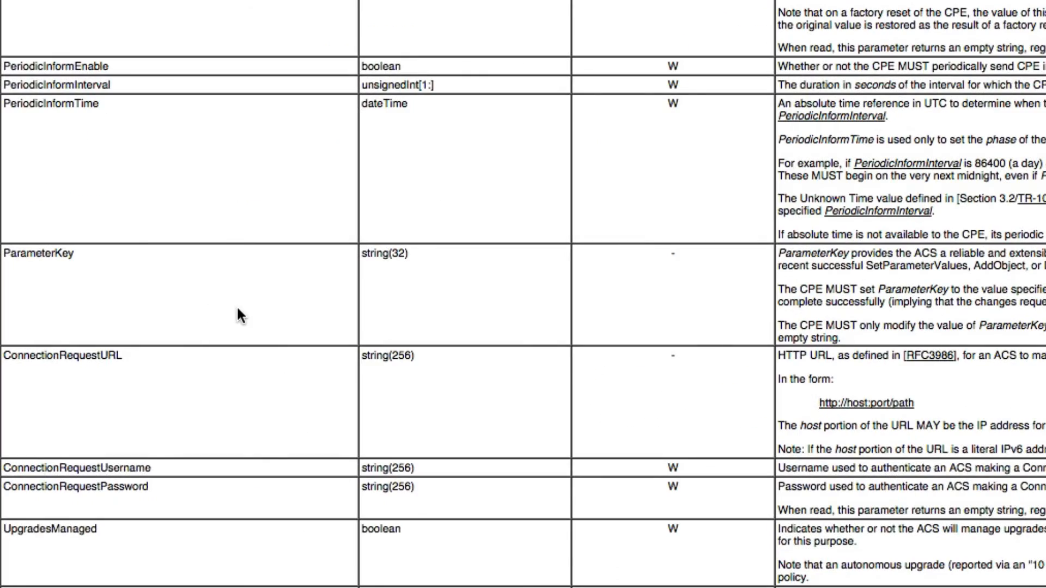
{"action": "scroll", "scroll_direction": "down", "scroll_amount": 3}
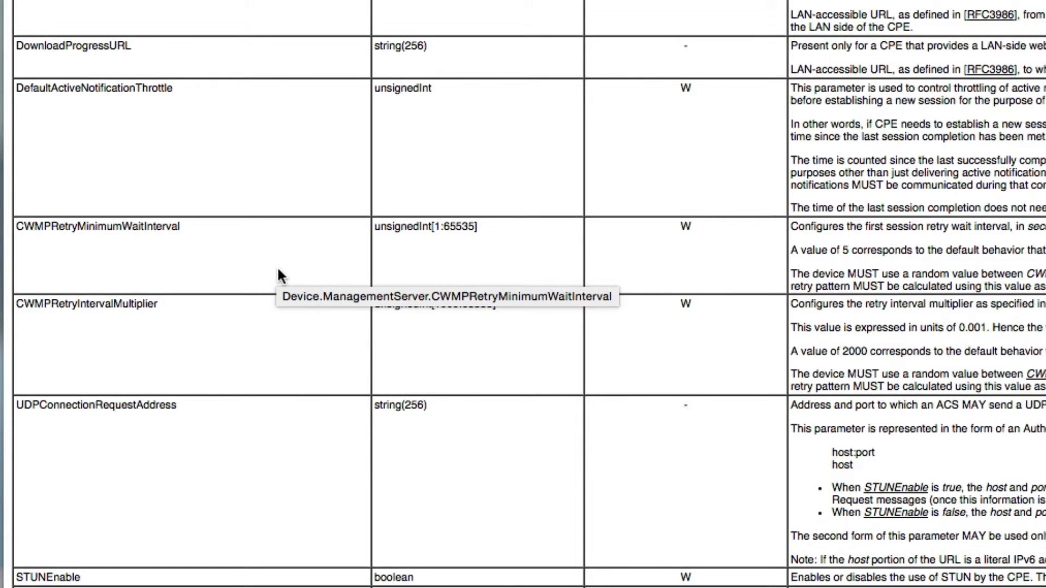
{"action": "mouse_move", "coordinate": [289, 347]}
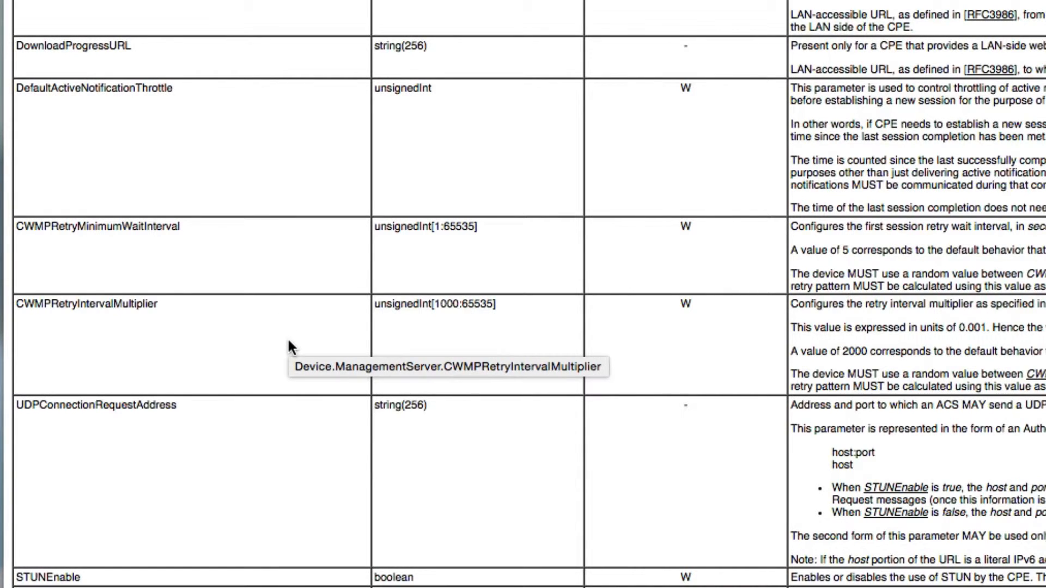